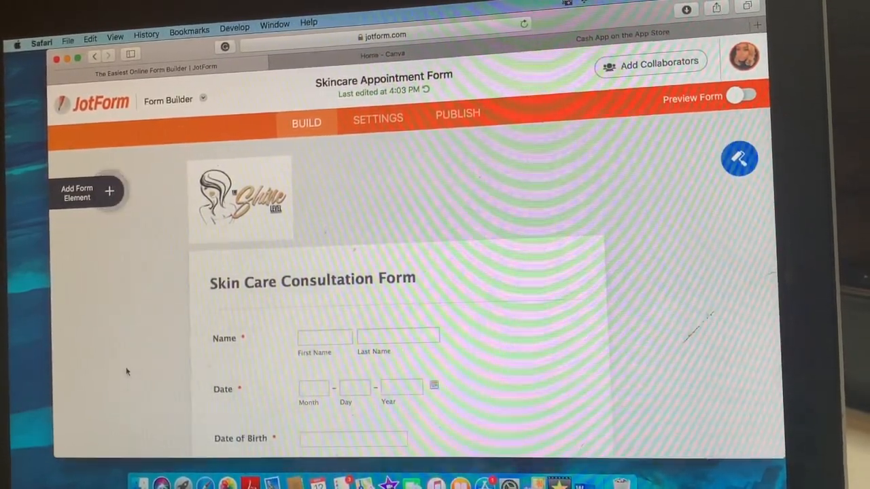
# Scroll through the form in the builder, then return to the My Forms list.
pyautogui.scroll(-3)
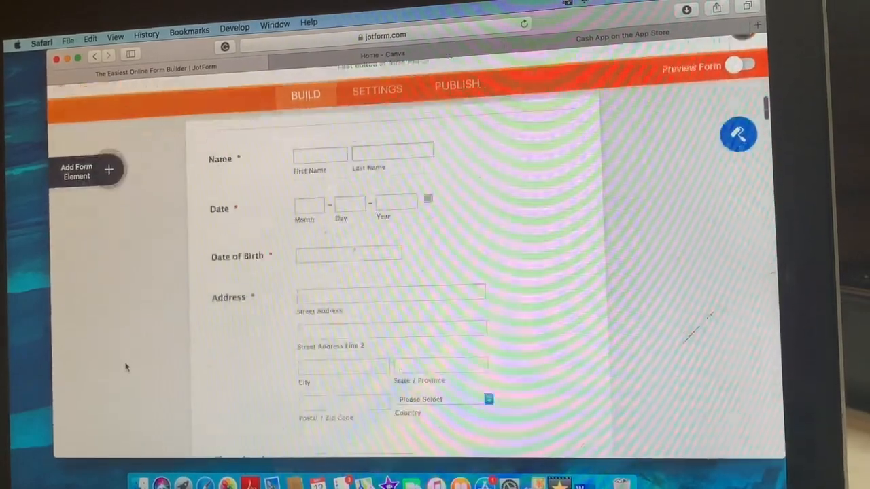
pyautogui.scroll(-3)
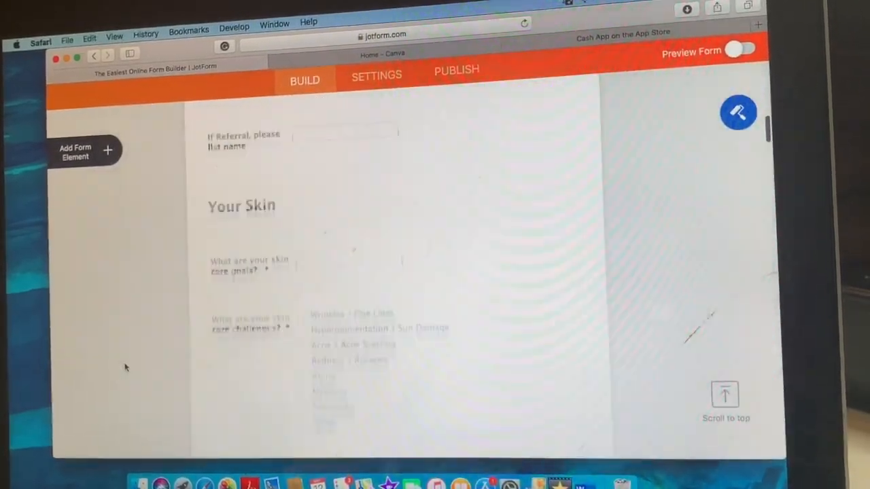
pyautogui.scroll(-3)
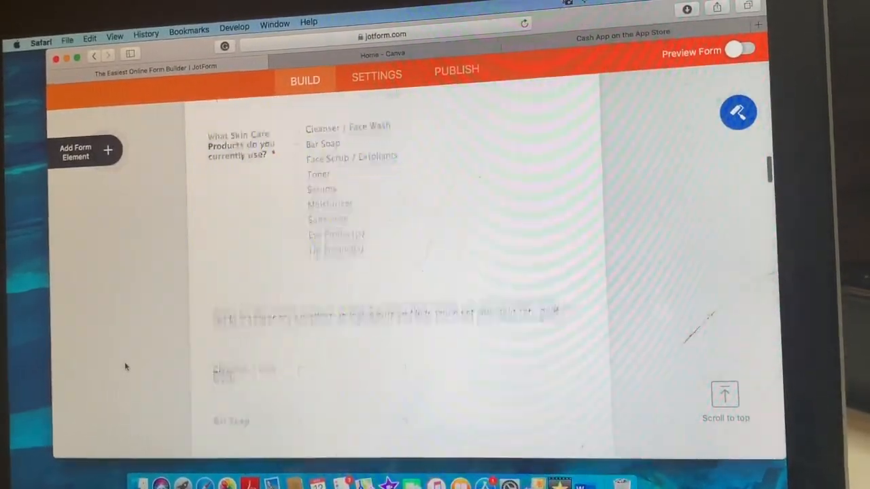
pyautogui.scroll(-3)
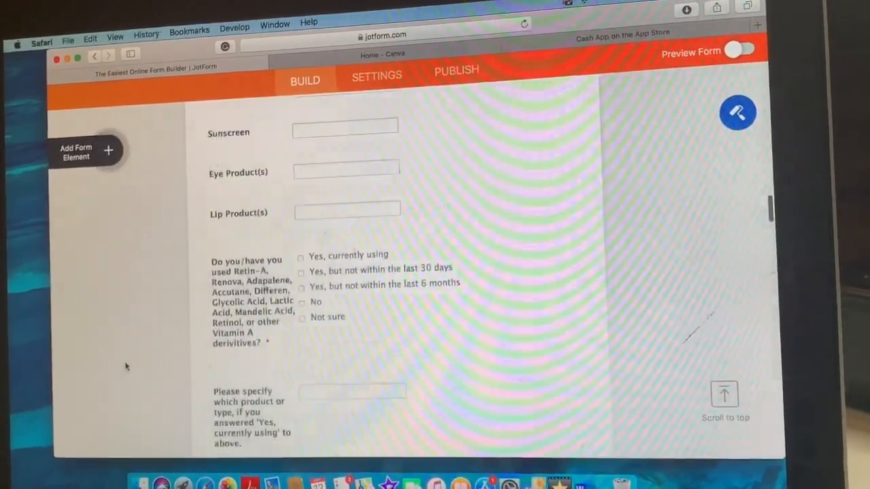
pyautogui.scroll(-3)
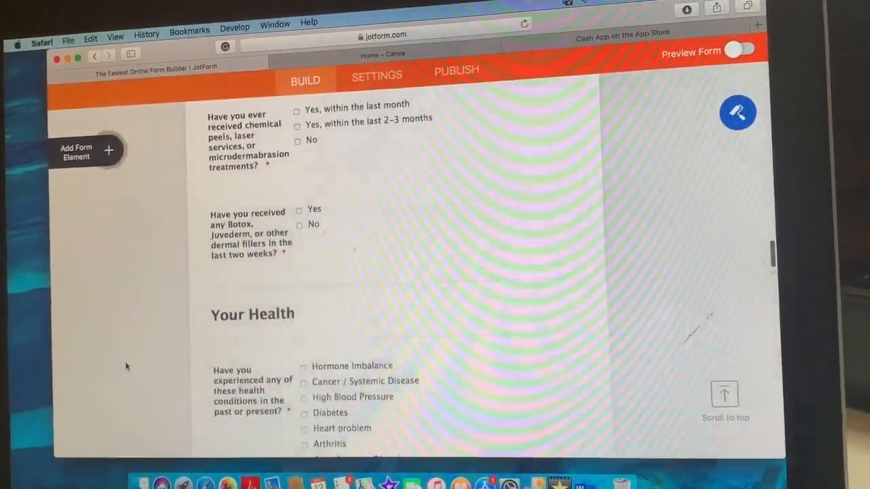
pyautogui.scroll(-3)
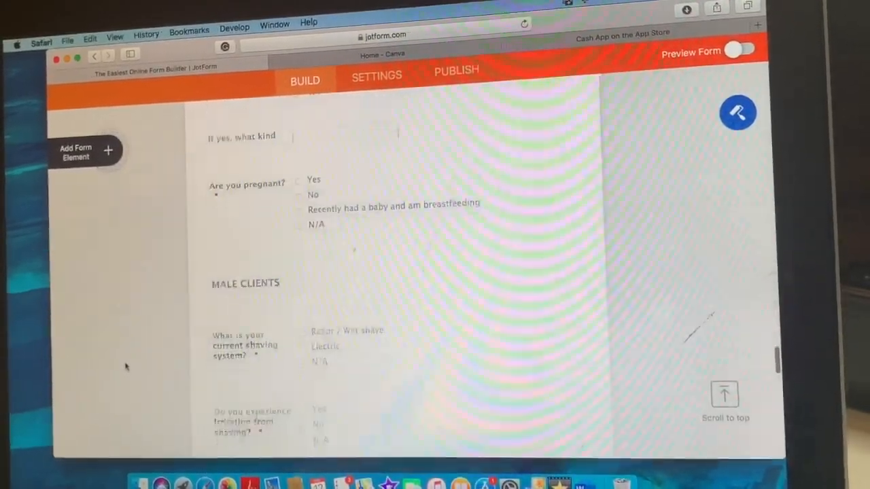
pyautogui.scroll(-3)
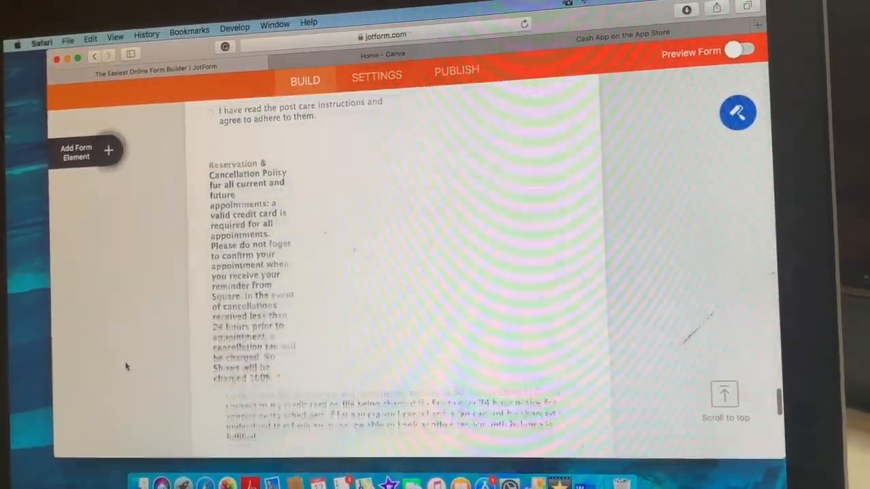
pyautogui.scroll(-3)
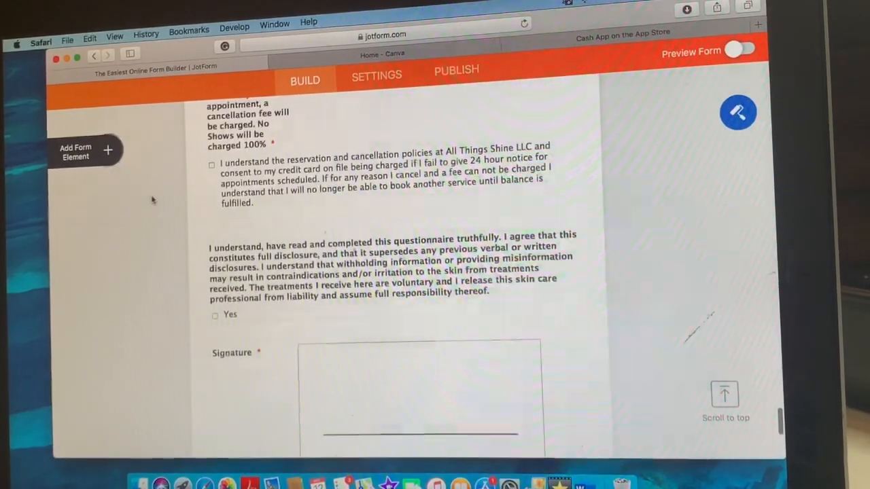
pyautogui.scroll(3)
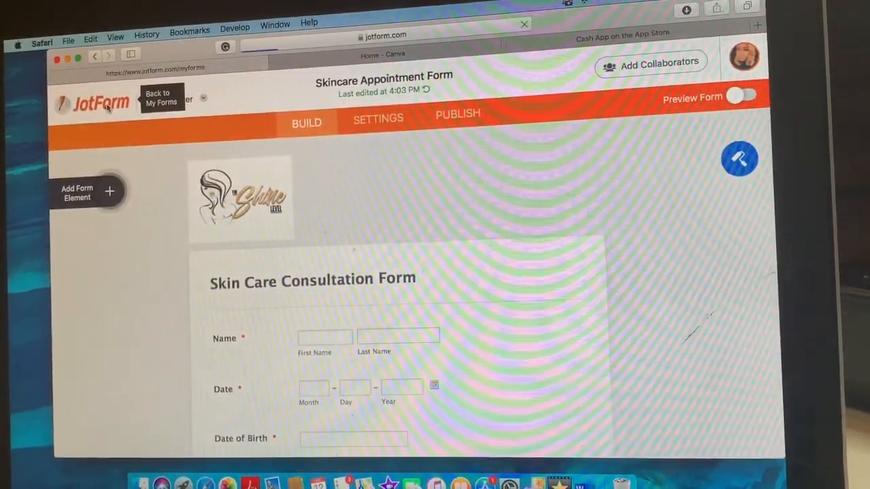
pyautogui.click(161, 98)
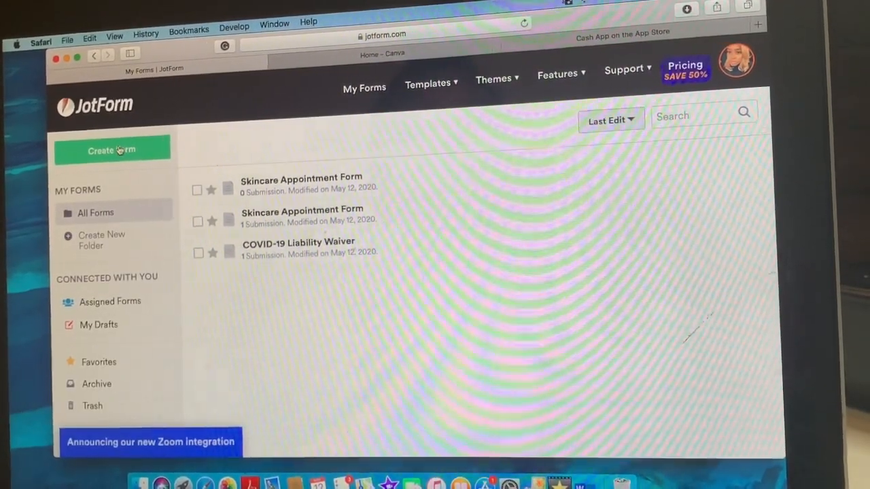
# Start a new form from a template and list all template categories.
pyautogui.click(111, 149)
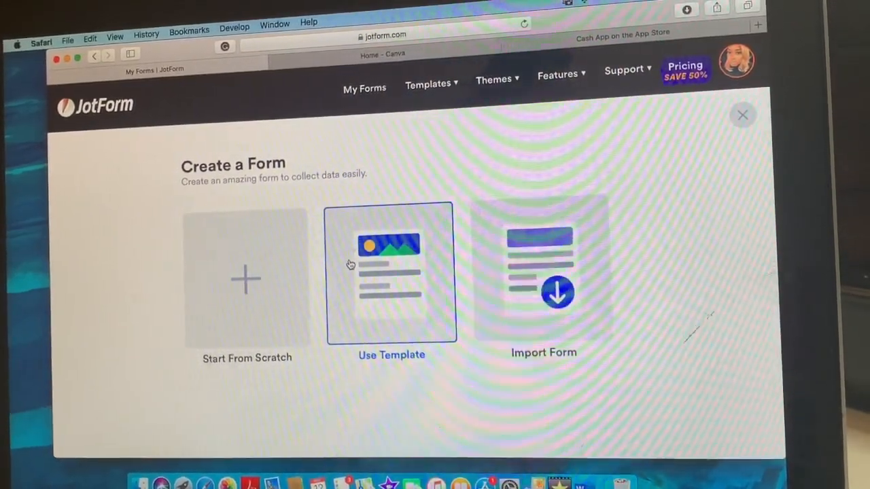
pyautogui.click(391, 274)
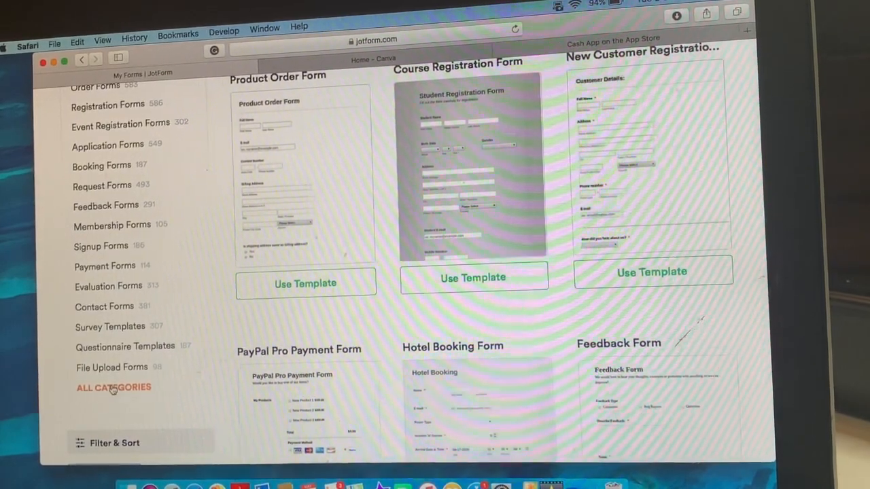
pyautogui.click(114, 385)
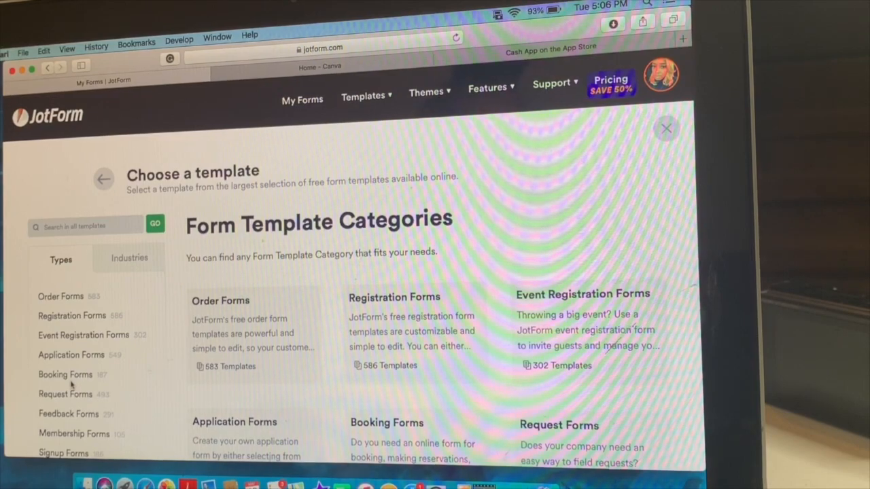
pyautogui.scroll(-3)
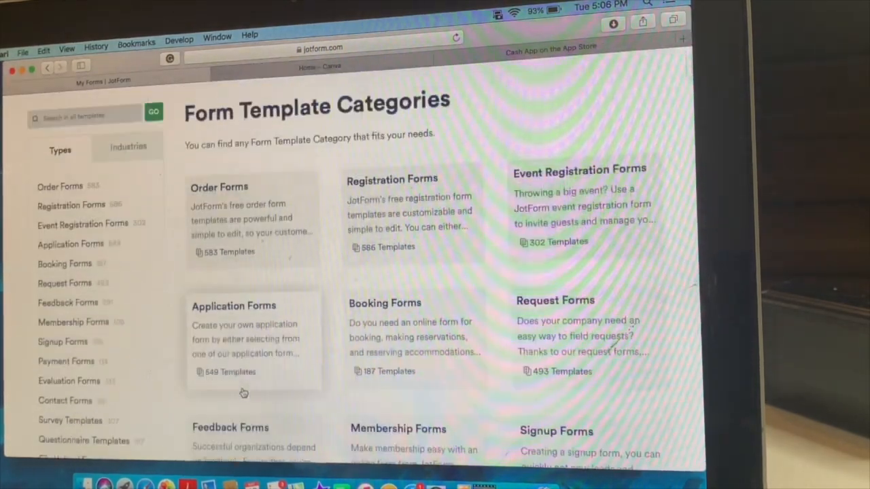
pyautogui.scroll(-3)
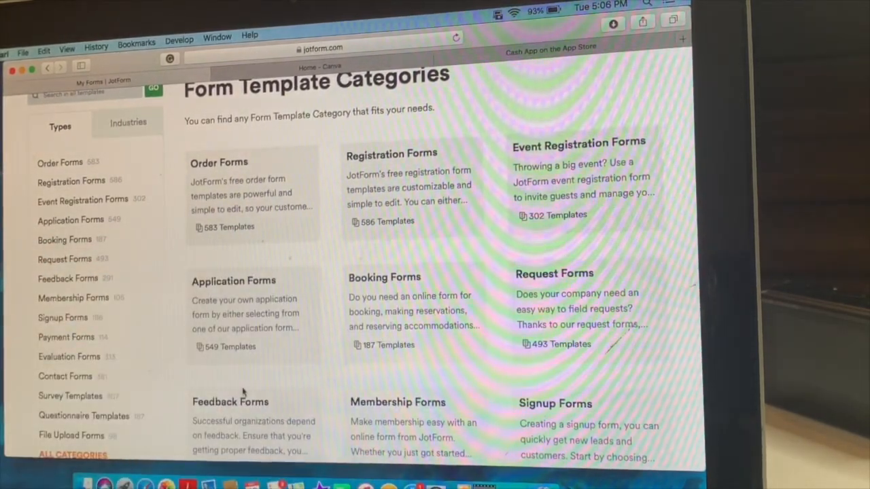
pyautogui.scroll(-3)
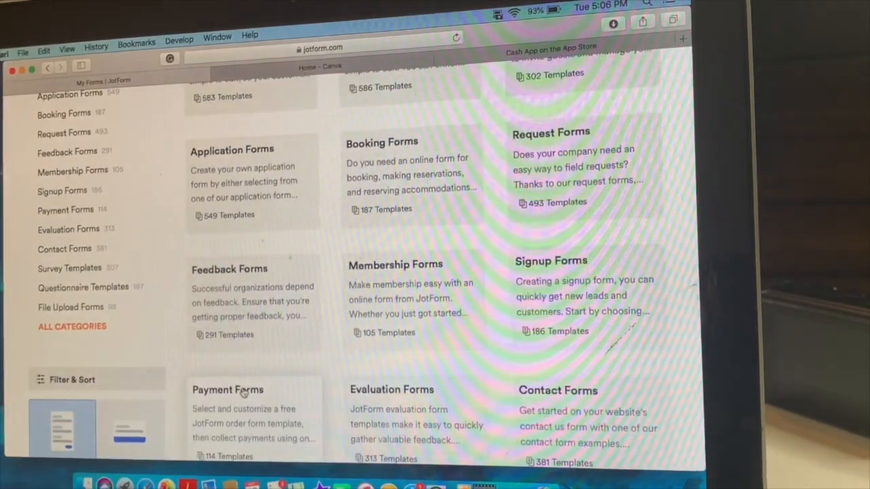
pyautogui.scroll(-3)
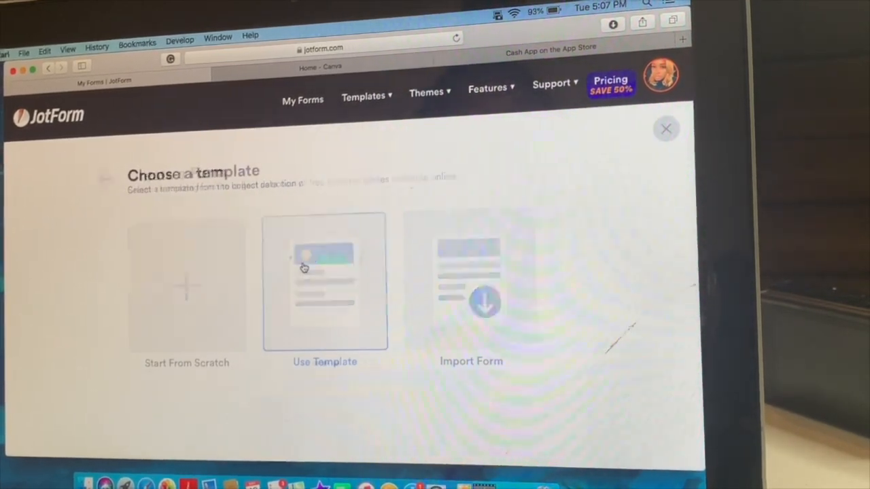
pyautogui.click(323, 281)
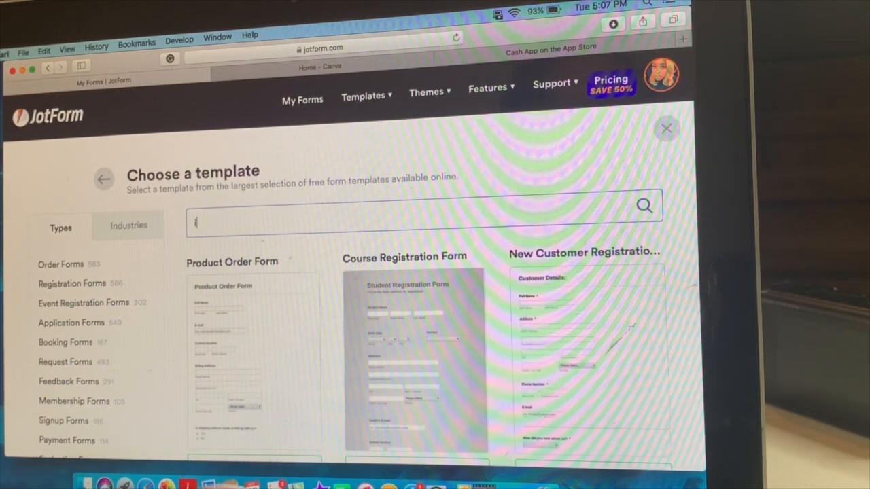
pyautogui.write('intake')
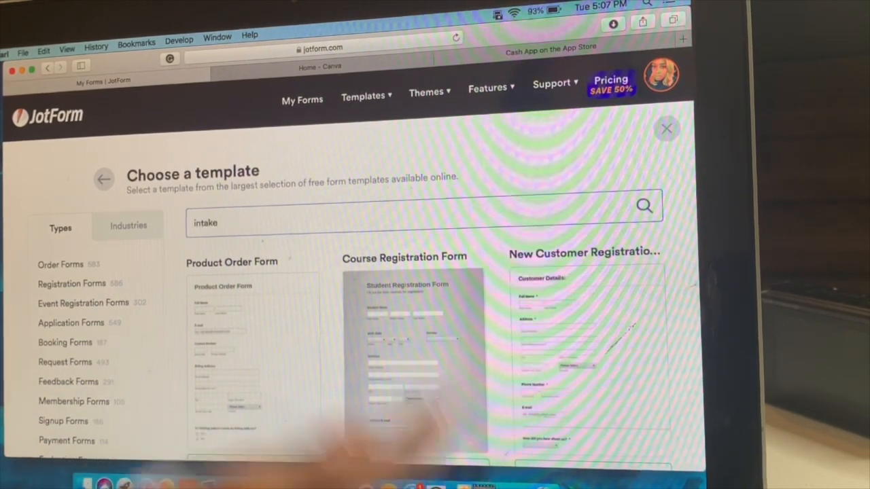
pyautogui.click(642, 206)
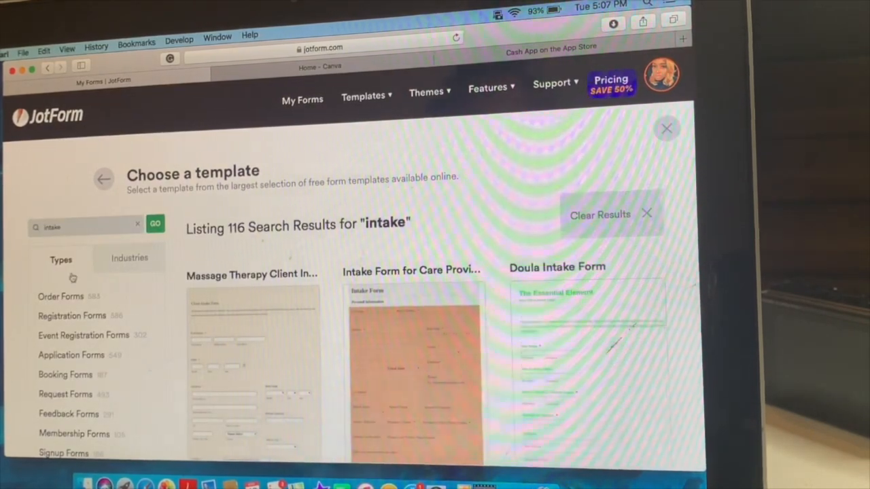
pyautogui.scroll(-3)
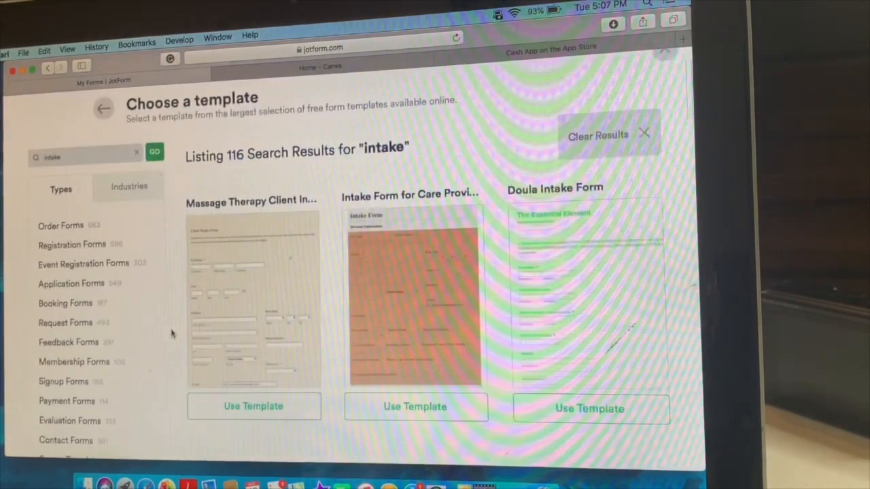
pyautogui.scroll(-3)
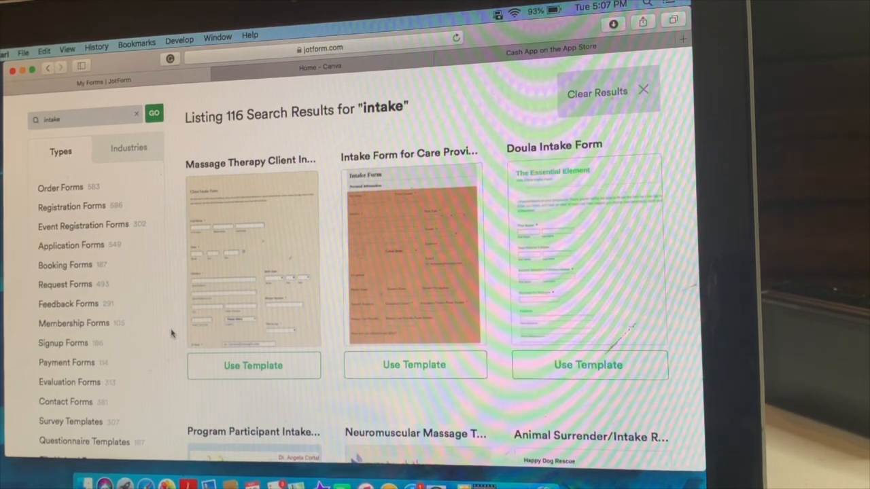
pyautogui.scroll(-3)
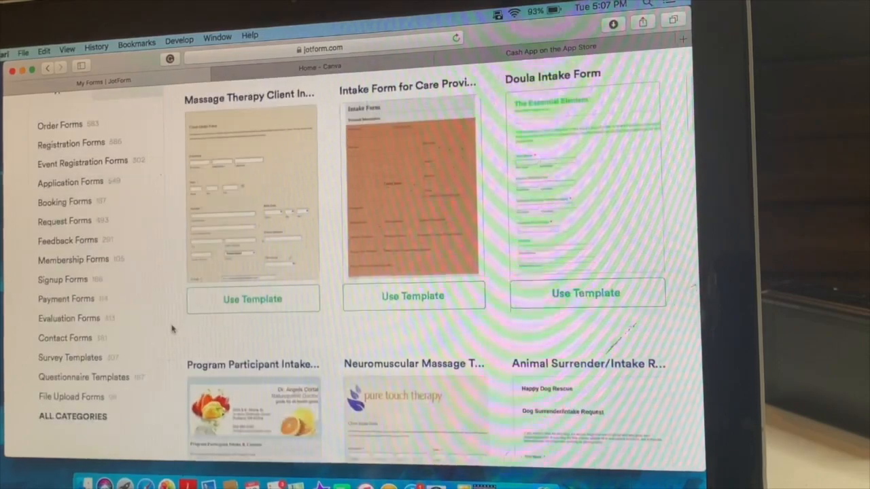
pyautogui.scroll(-3)
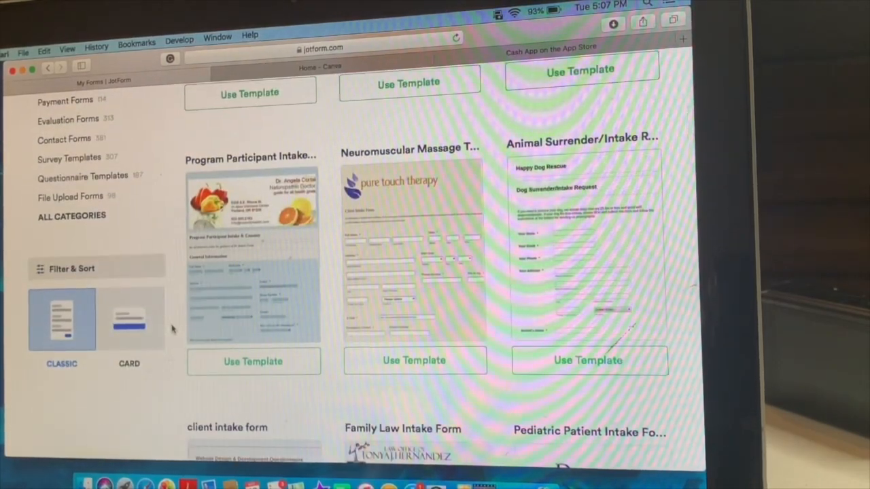
pyautogui.scroll(-3)
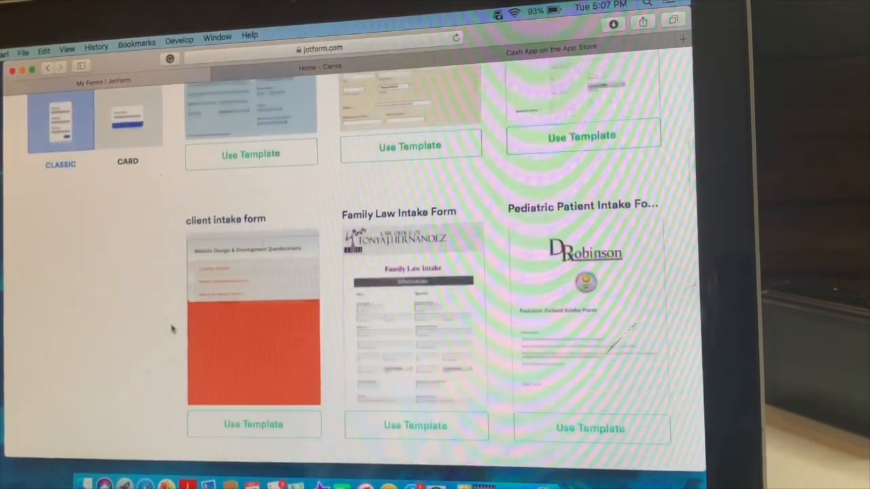
pyautogui.scroll(-3)
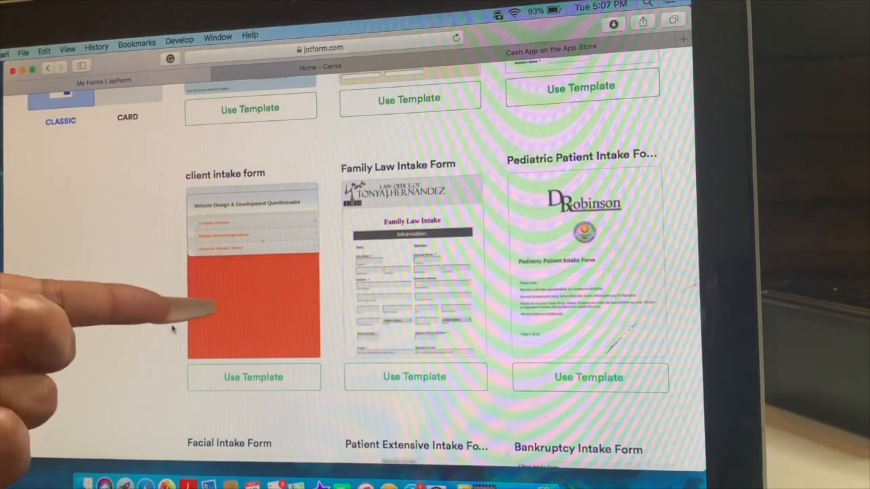
pyautogui.scroll(-3)
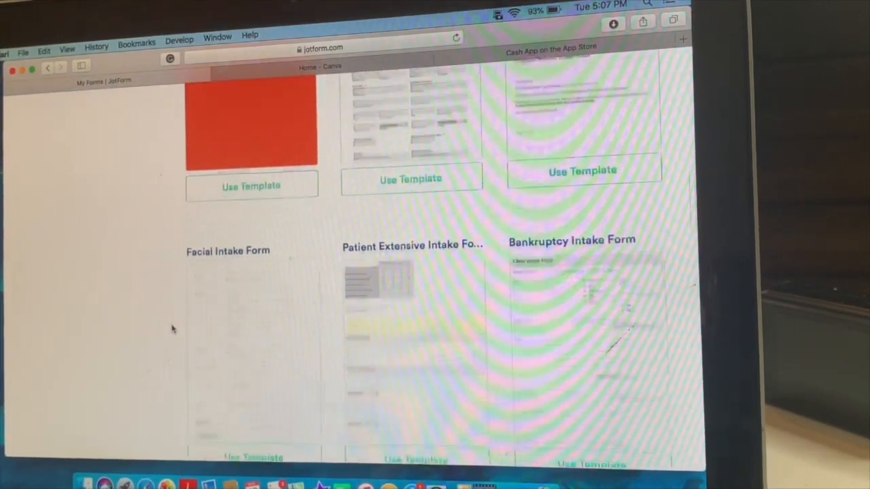
pyautogui.scroll(-3)
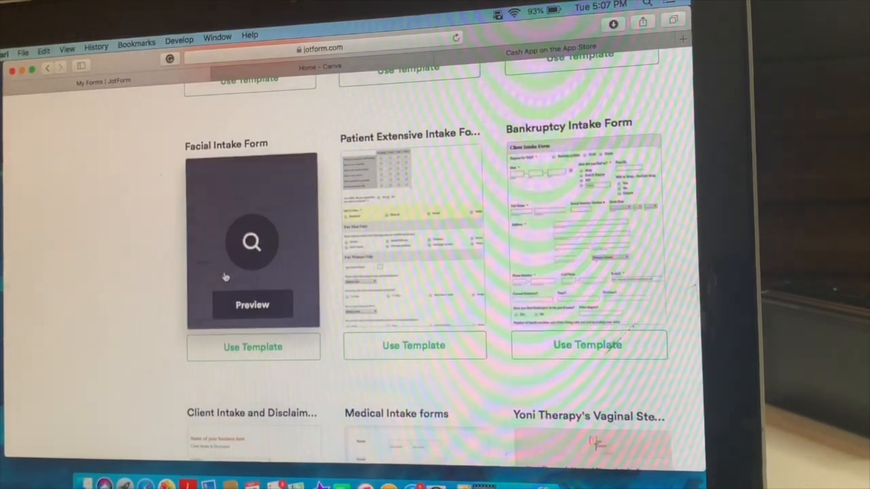
# Preview the Facial Intake Form template and scroll to its Signature field.
pyautogui.click(253, 242)
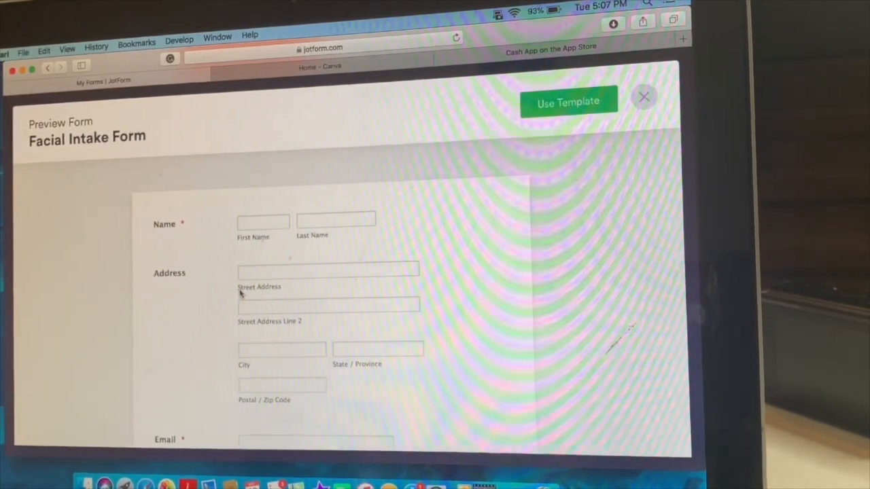
pyautogui.scroll(-3)
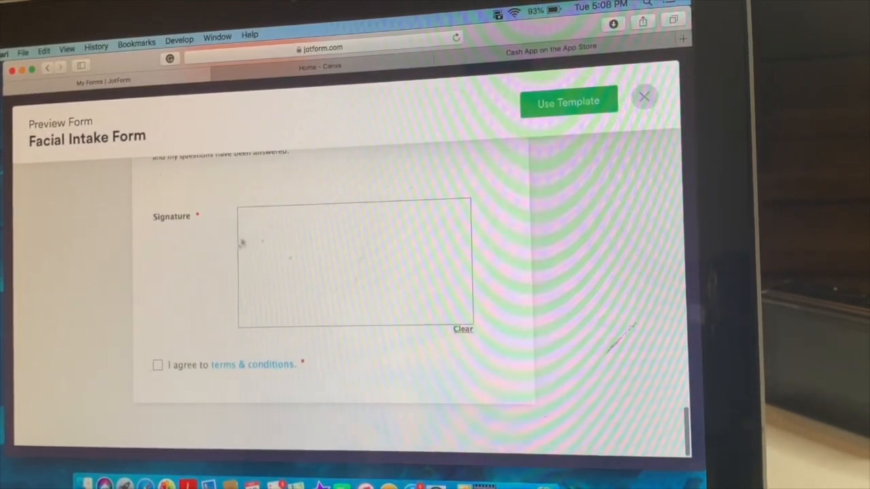
pyautogui.moveTo(154, 318)
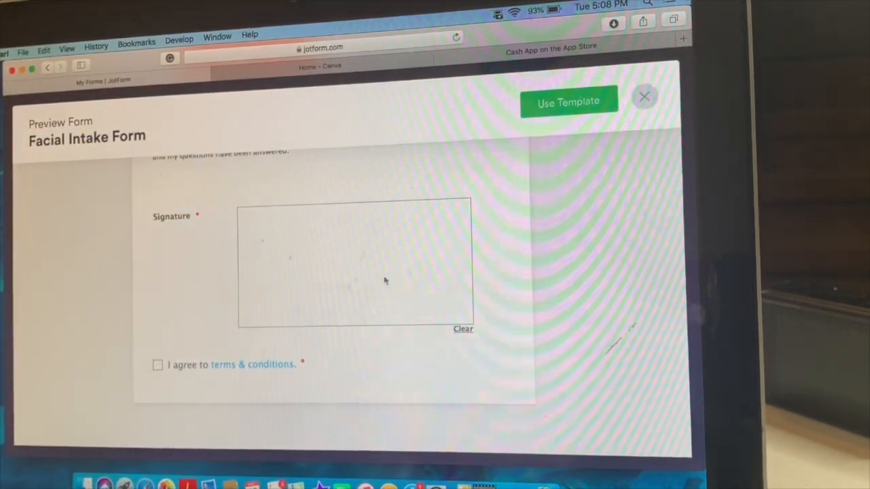
# Close the Facial Intake preview and preview the Skincare Appointment Form template instead.
pyautogui.click(644, 98)
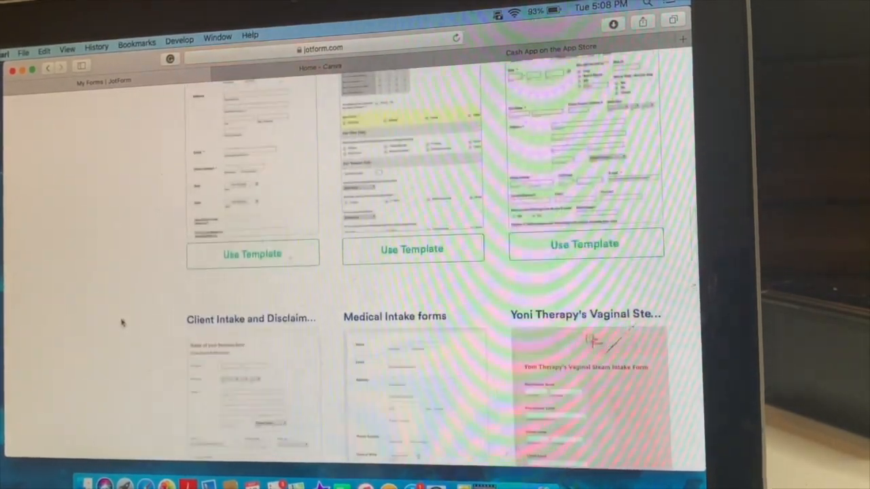
pyautogui.scroll(-3)
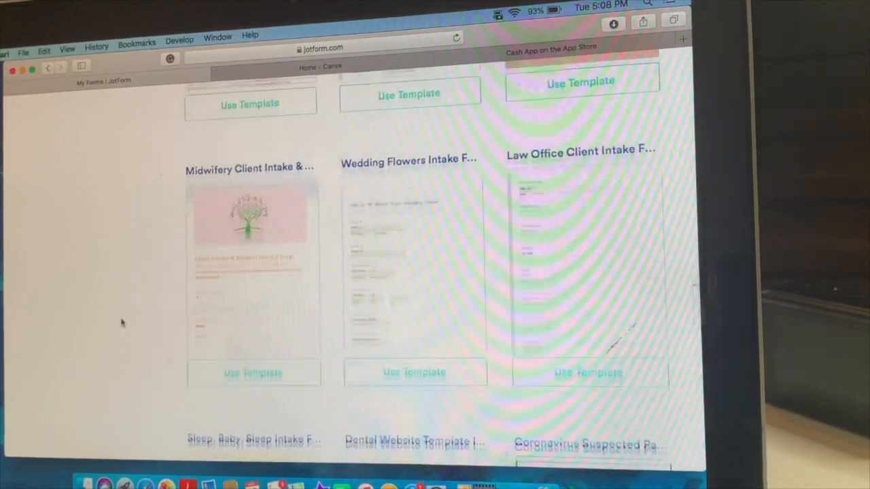
pyautogui.scroll(-3)
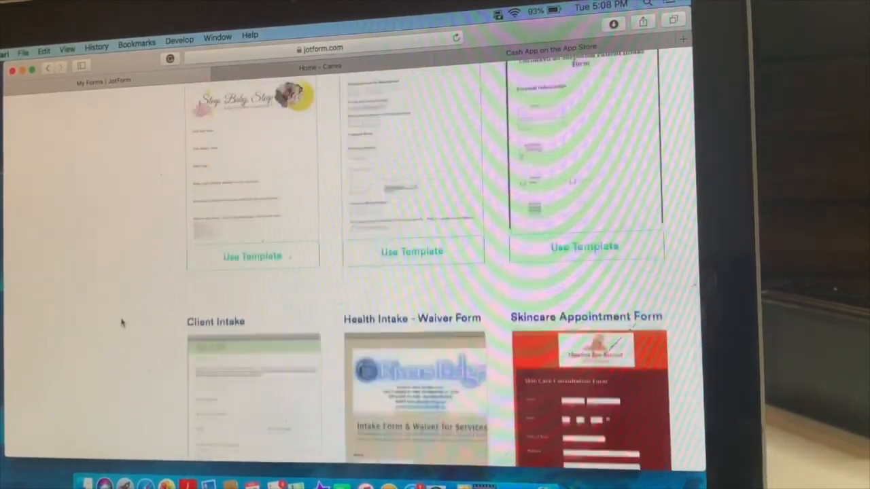
pyautogui.scroll(-3)
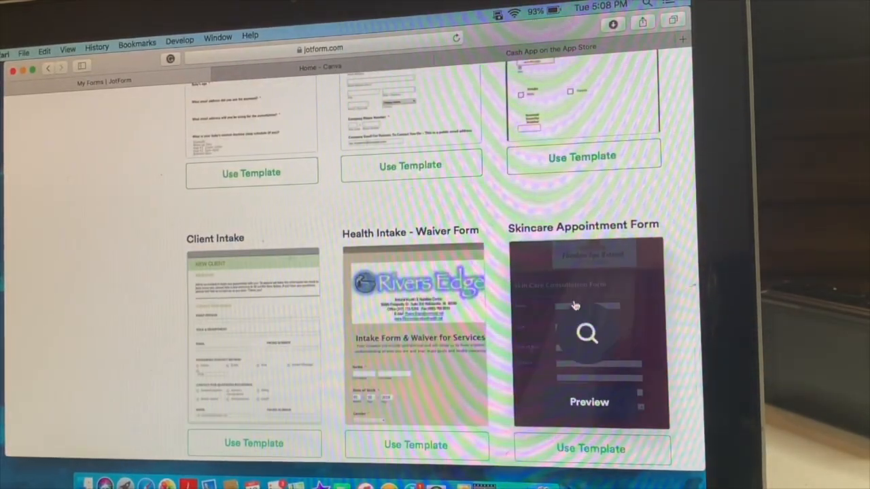
pyautogui.click(588, 335)
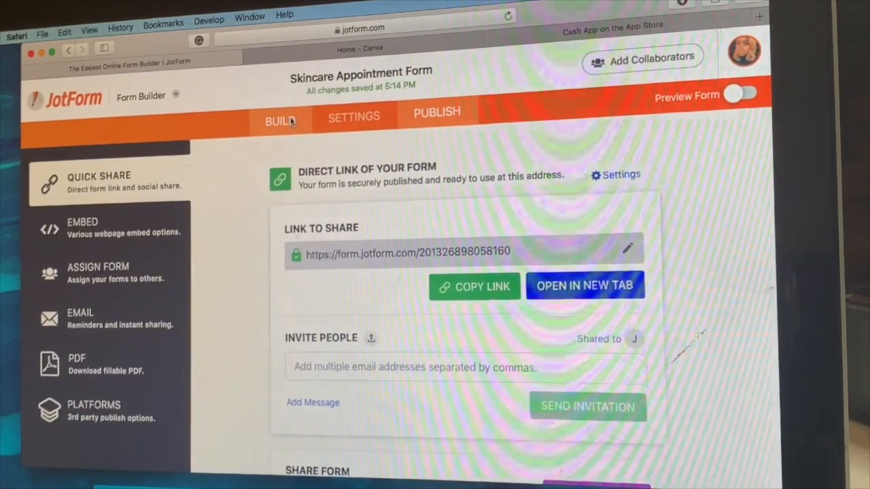
# Return to the Build view of the Skincare Appointment Form in the JotForm tab.
pyautogui.click(280, 115)
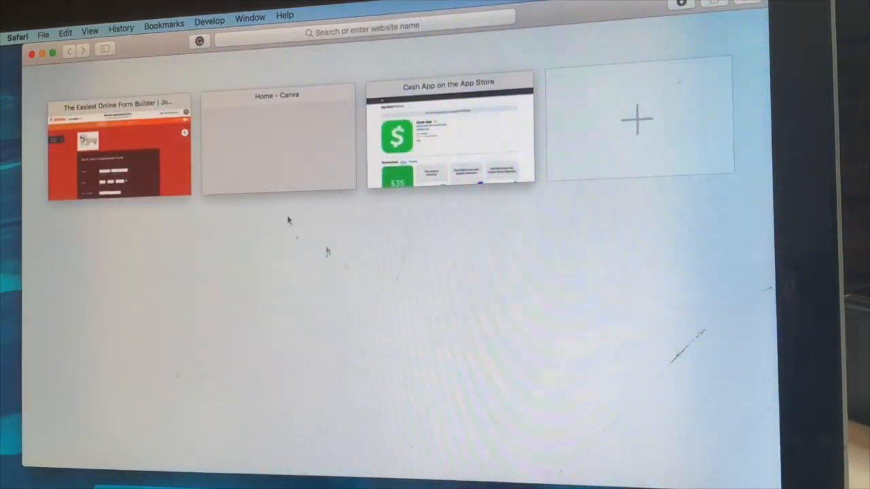
pyautogui.click(120, 147)
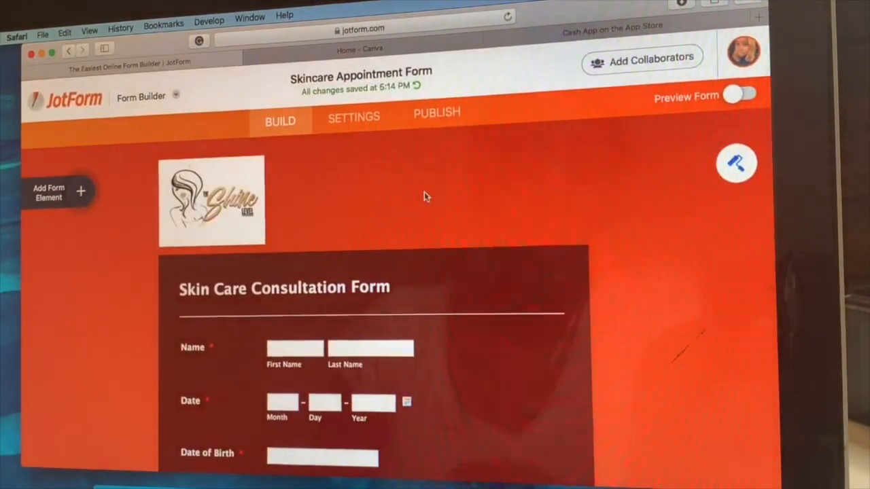
pyautogui.moveTo(736, 166)
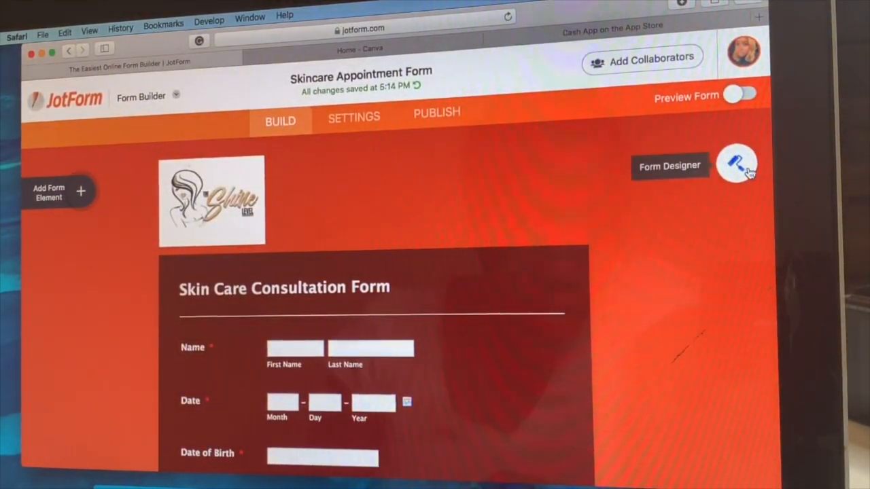
# Apply the white colour scheme in Form Designer, replacing the red theme.
pyautogui.click(737, 166)
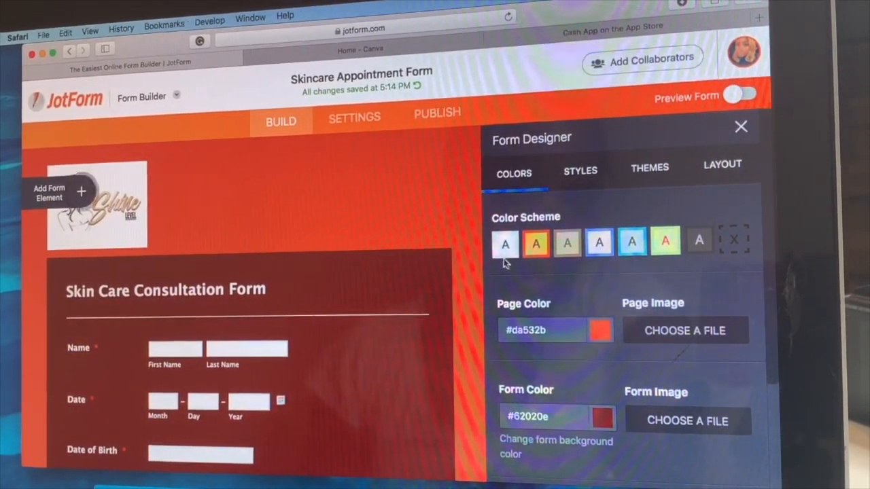
pyautogui.click(504, 244)
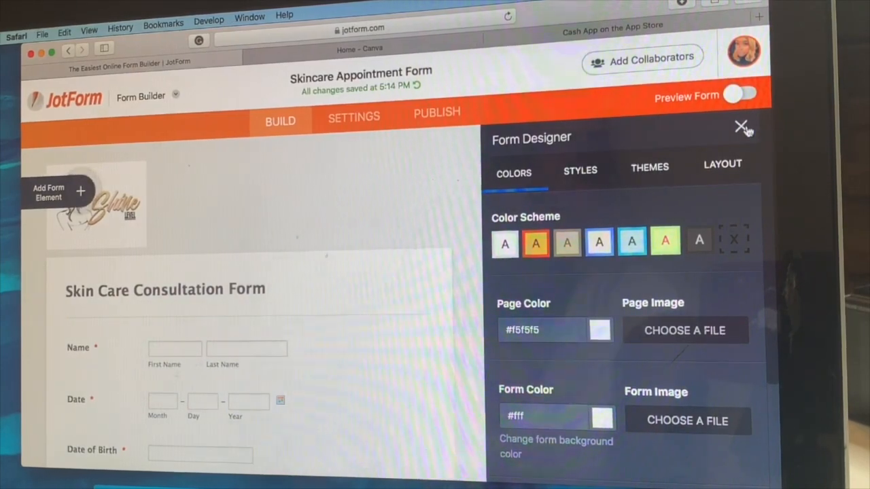
pyautogui.click(742, 128)
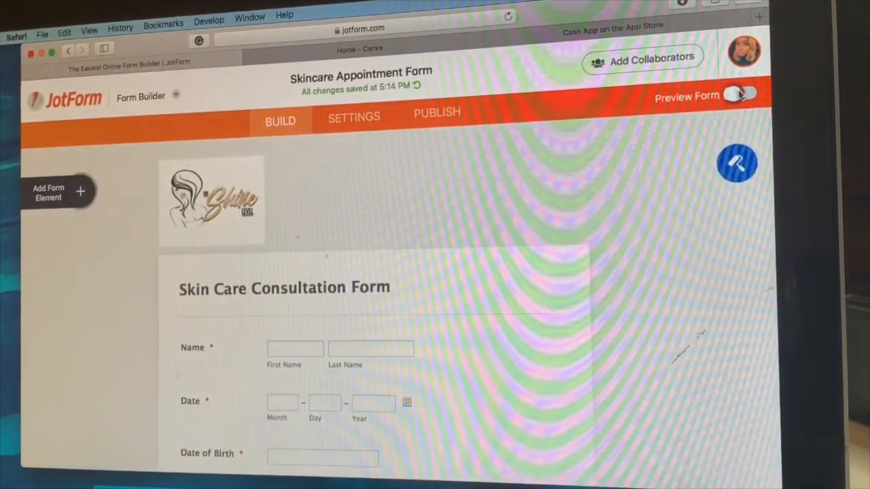
pyautogui.click(740, 93)
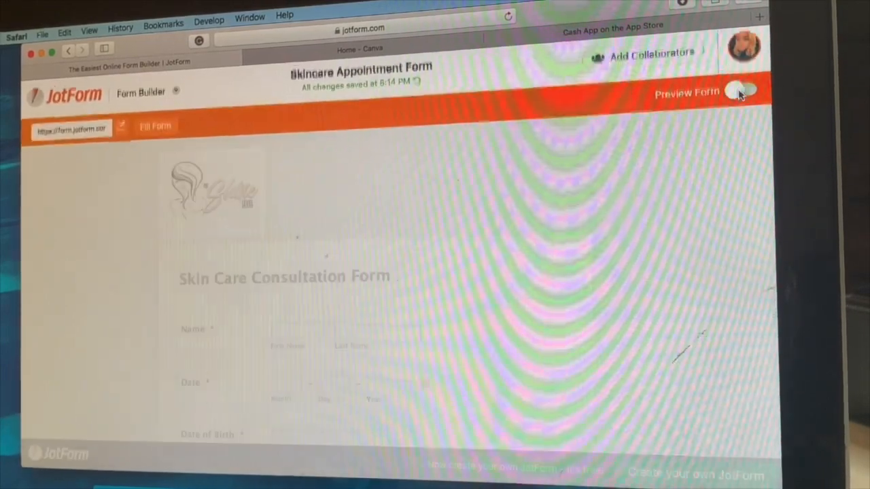
pyautogui.click(740, 92)
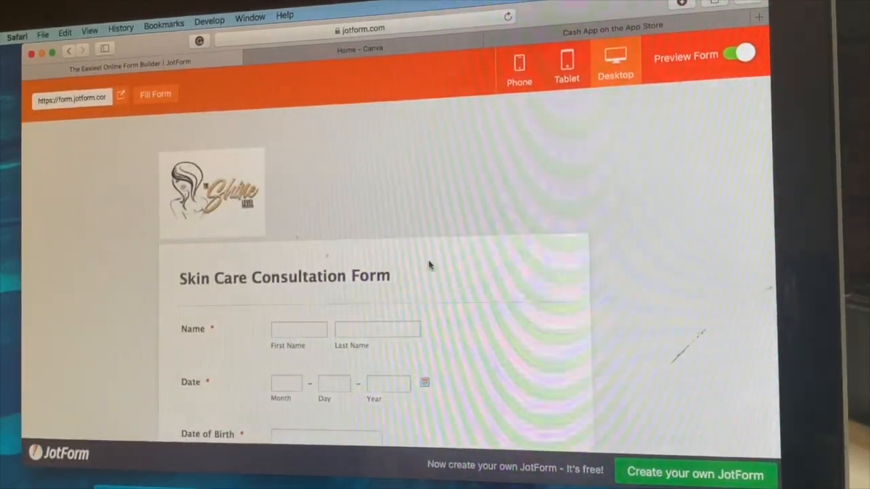
pyautogui.click(299, 329)
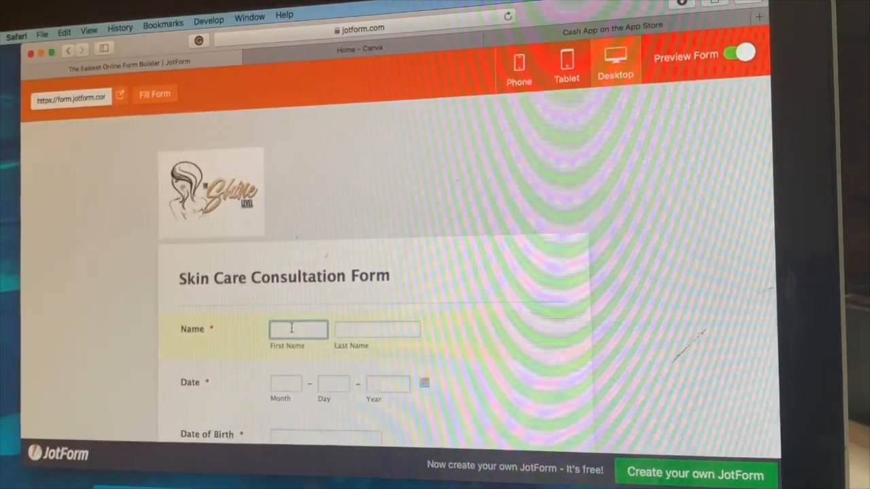
pyautogui.write('Jazz')
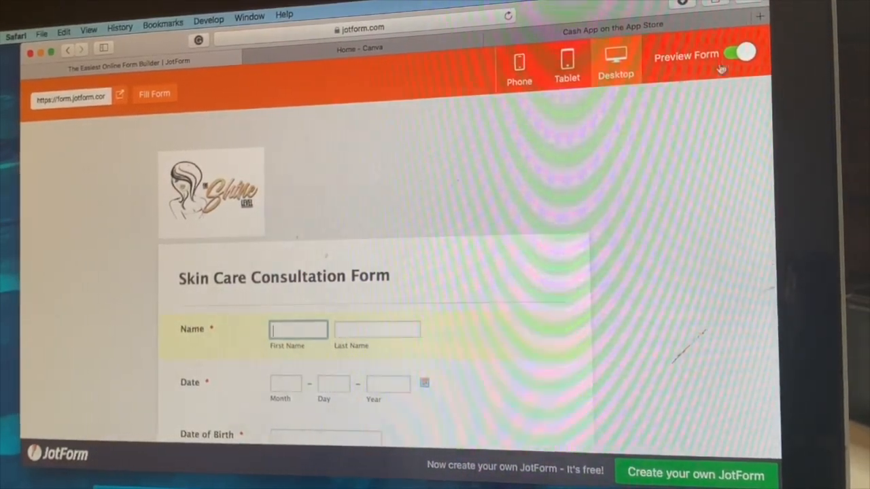
pyautogui.click(741, 54)
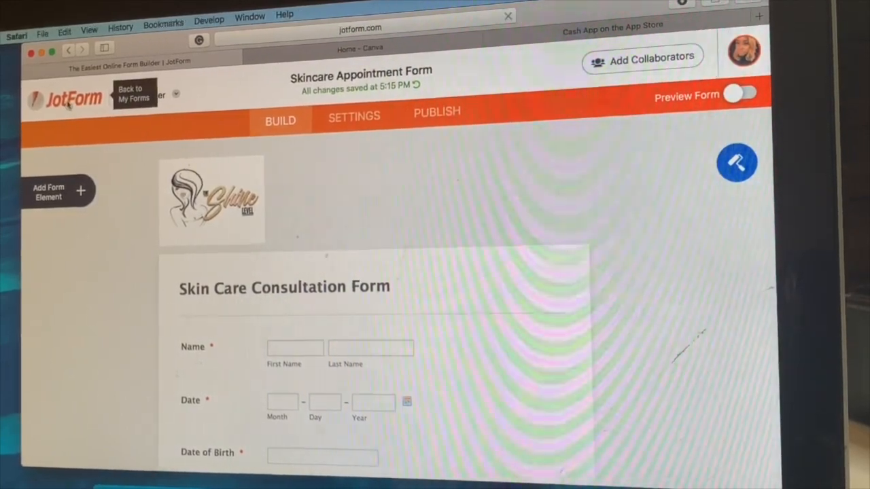
# Sort forms by Last Edit and select the Skincare Appointment Form with 1 submission.
pyautogui.click(133, 93)
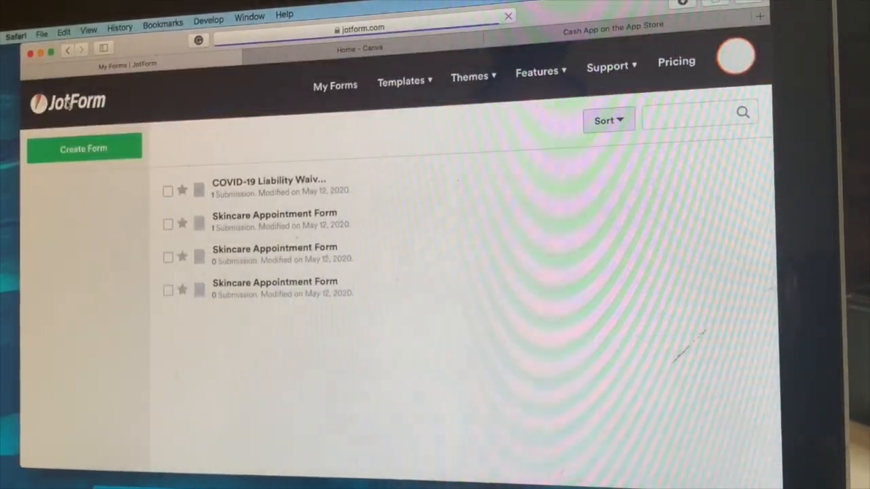
pyautogui.click(603, 119)
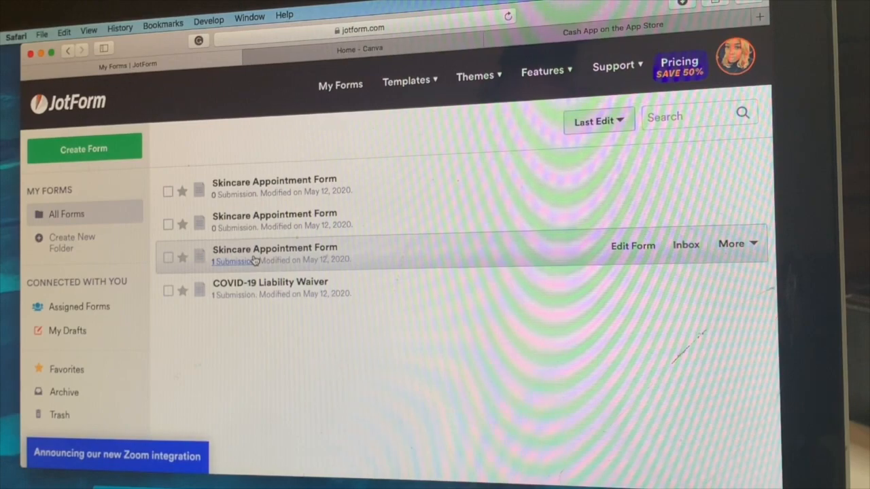
pyautogui.click(169, 257)
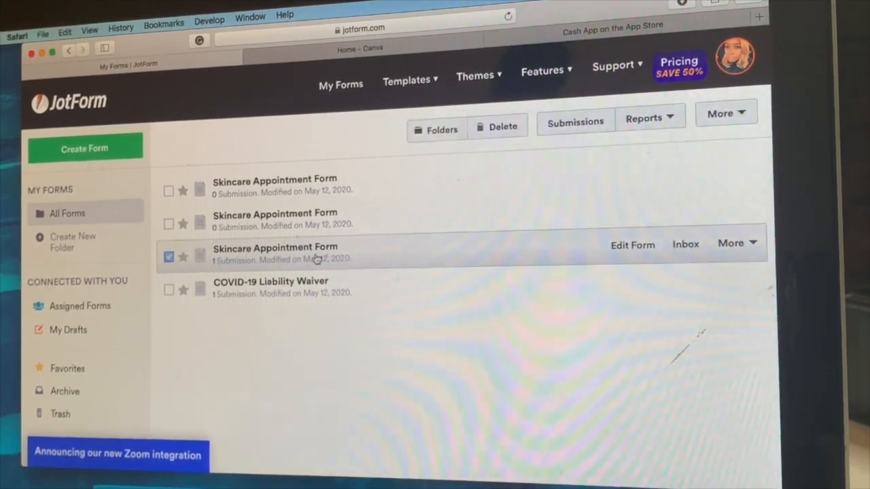
pyautogui.click(168, 257)
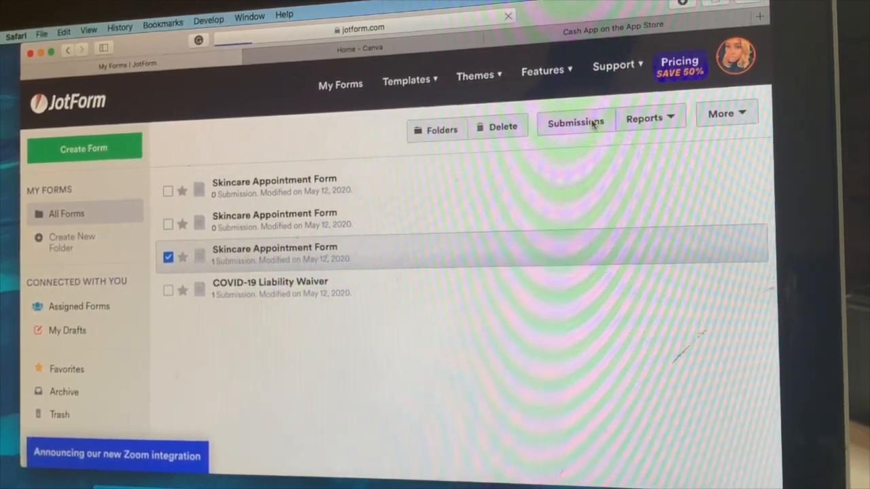
pyautogui.click(575, 122)
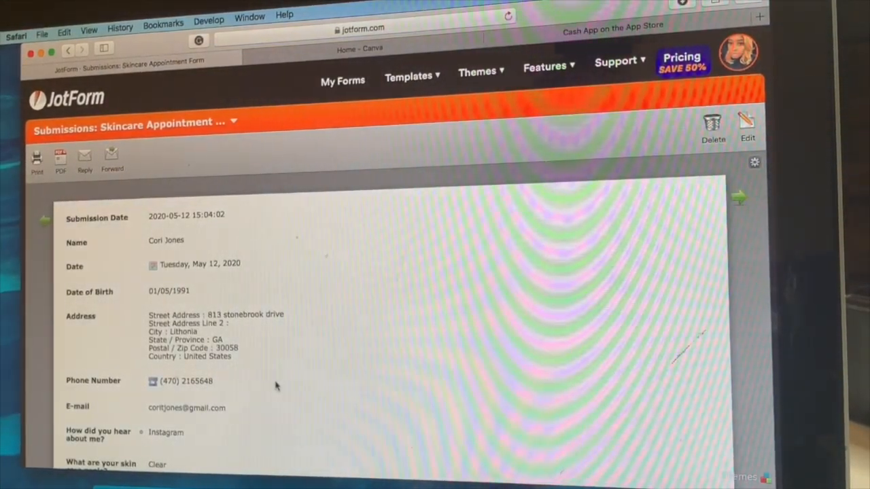
pyautogui.scroll(-3)
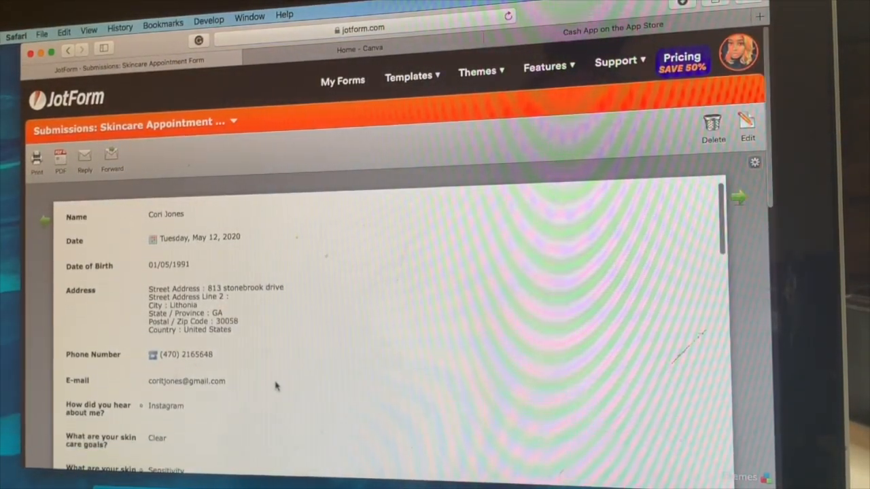
pyautogui.scroll(-3)
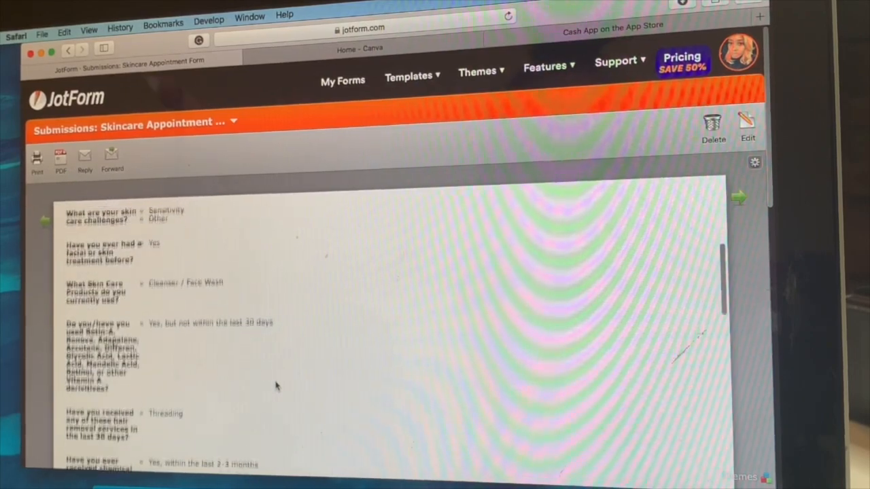
pyautogui.scroll(-3)
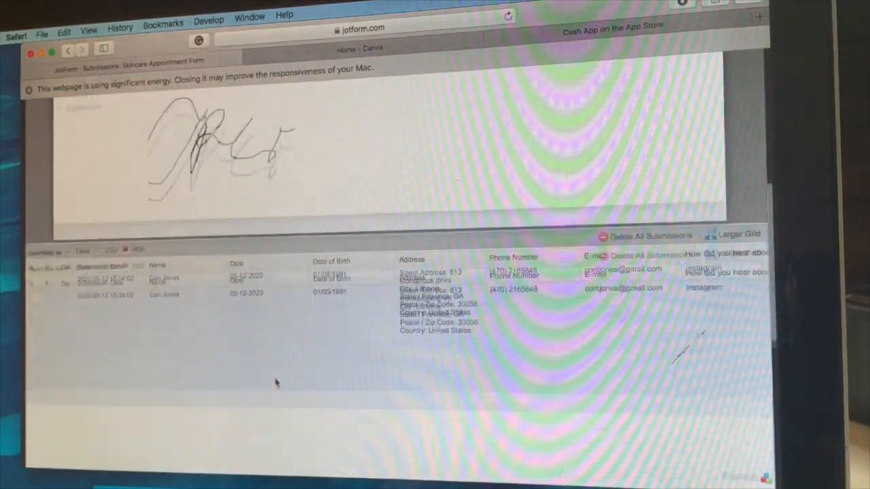
pyautogui.scroll(-3)
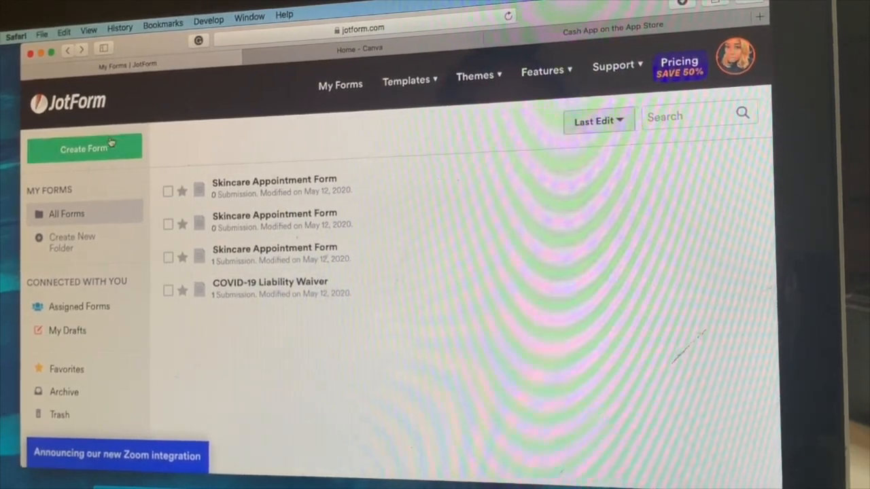
# Start a new form from a template and search the gallery for 'covid-19'.
pyautogui.click(85, 148)
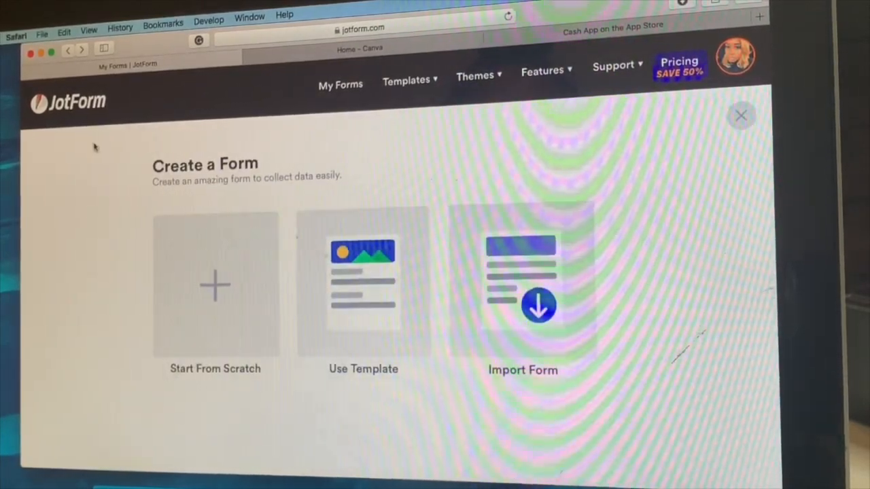
pyautogui.moveTo(321, 318)
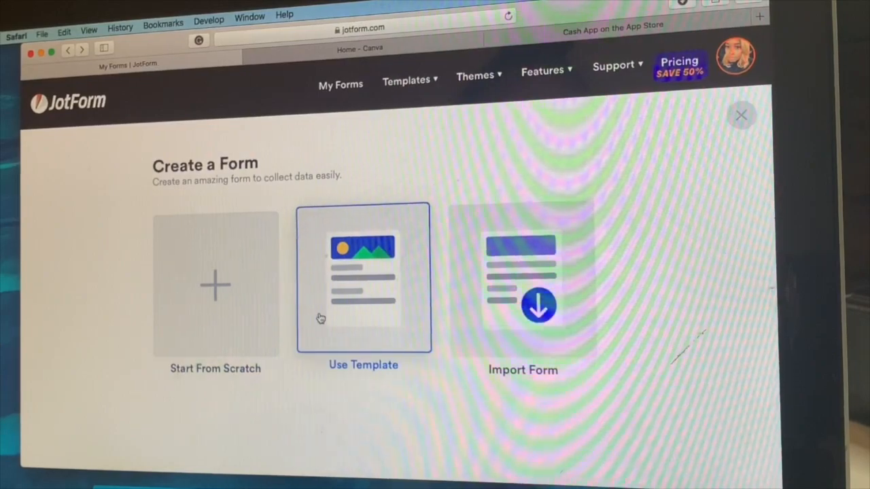
pyautogui.click(363, 284)
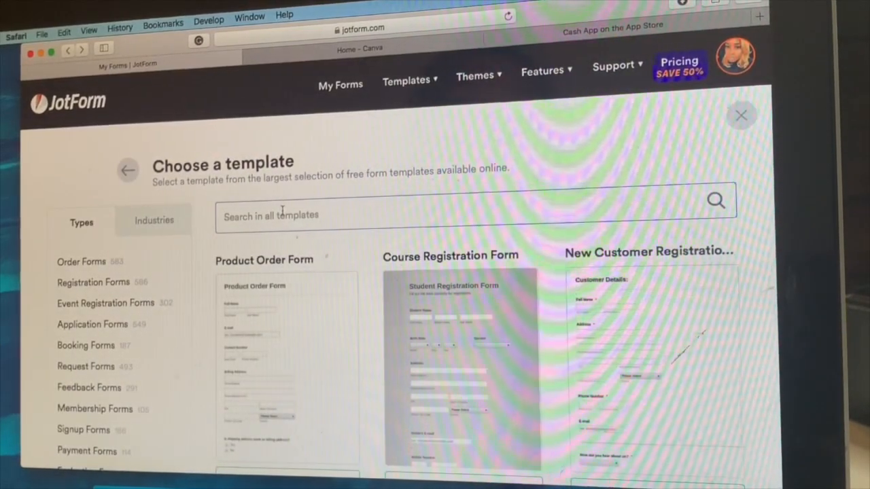
pyautogui.write('covid')
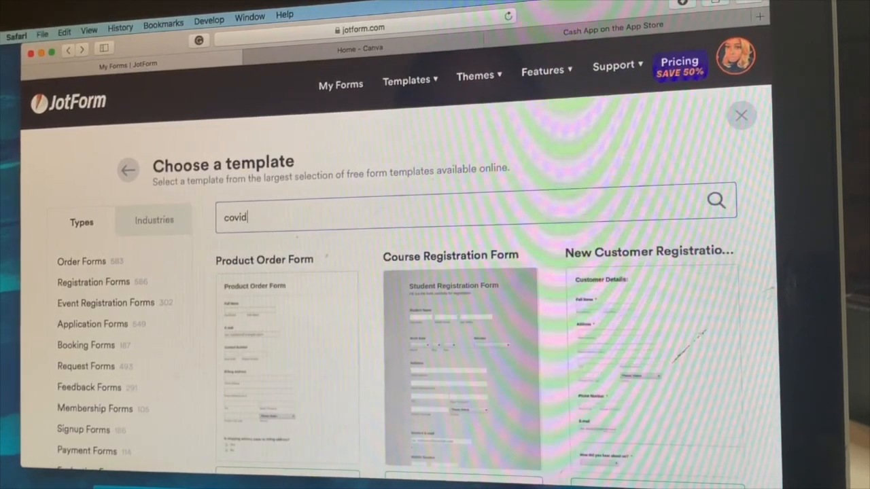
pyautogui.write('cover-')
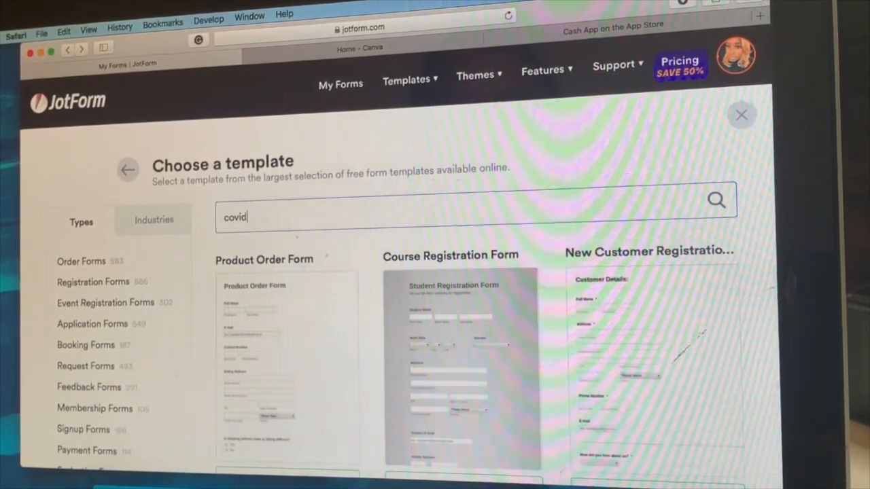
pyautogui.write('-19')
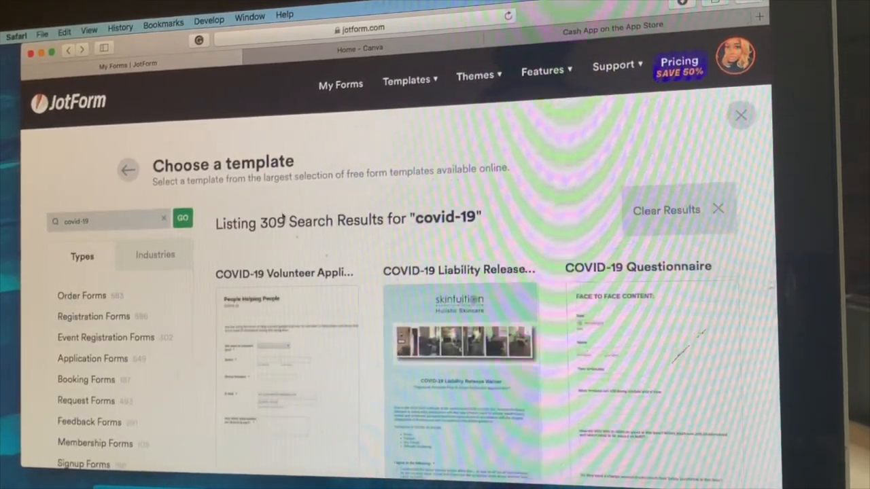
pyautogui.scroll(-3)
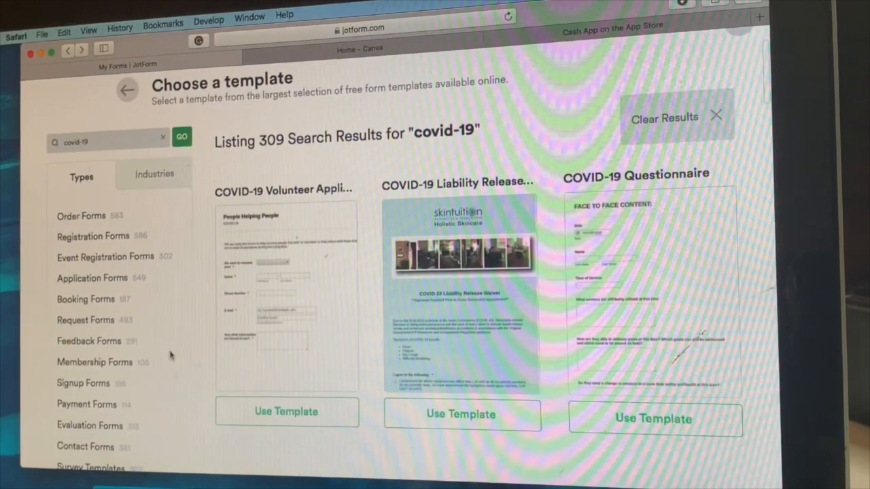
pyautogui.scroll(-3)
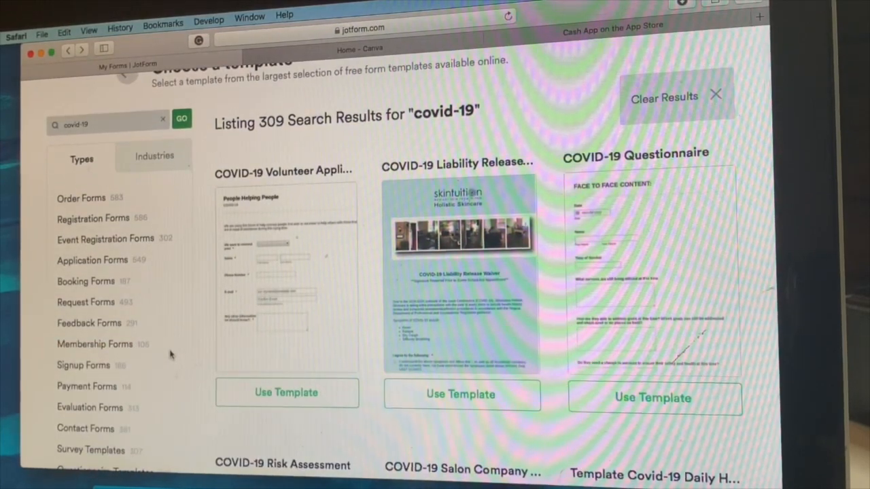
pyautogui.scroll(-3)
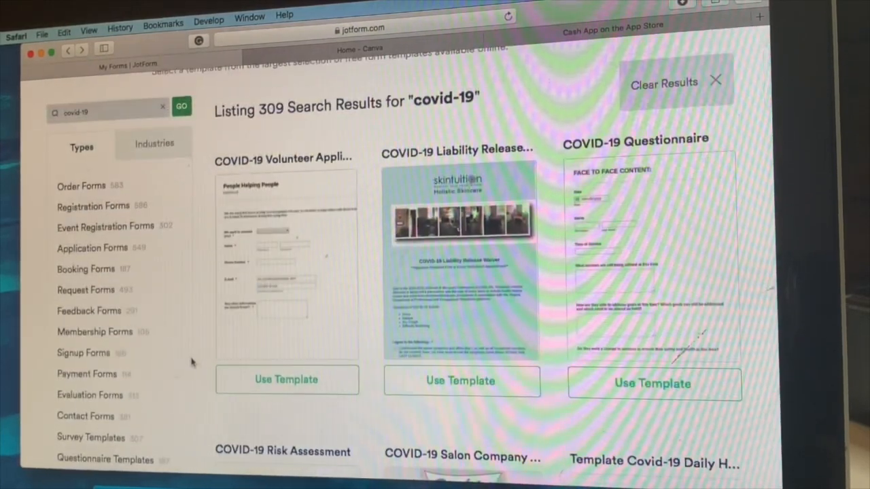
pyautogui.scroll(-3)
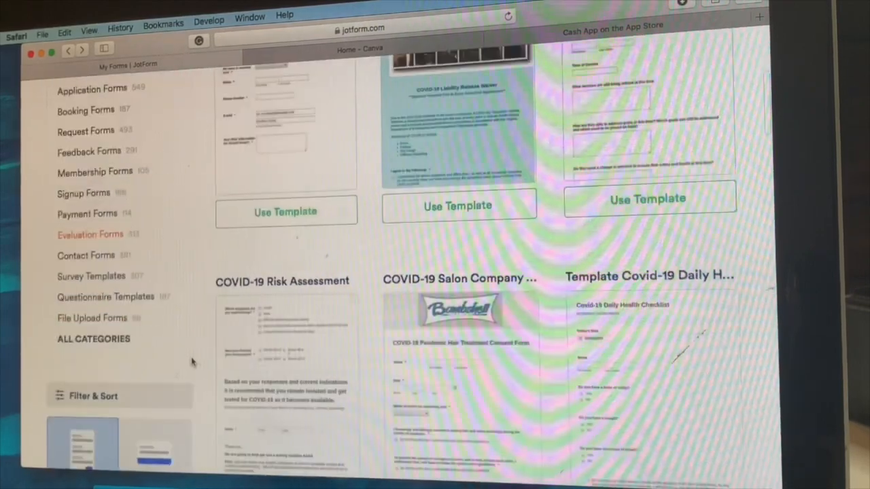
pyautogui.scroll(-3)
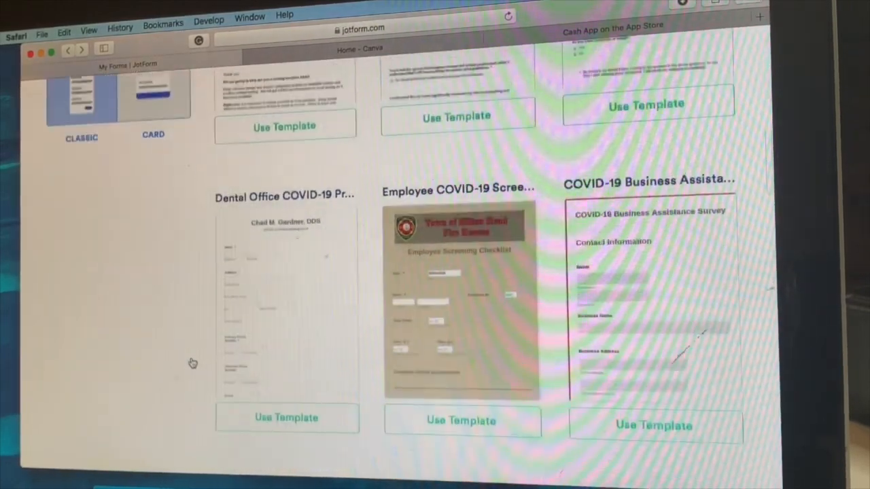
pyautogui.scroll(-3)
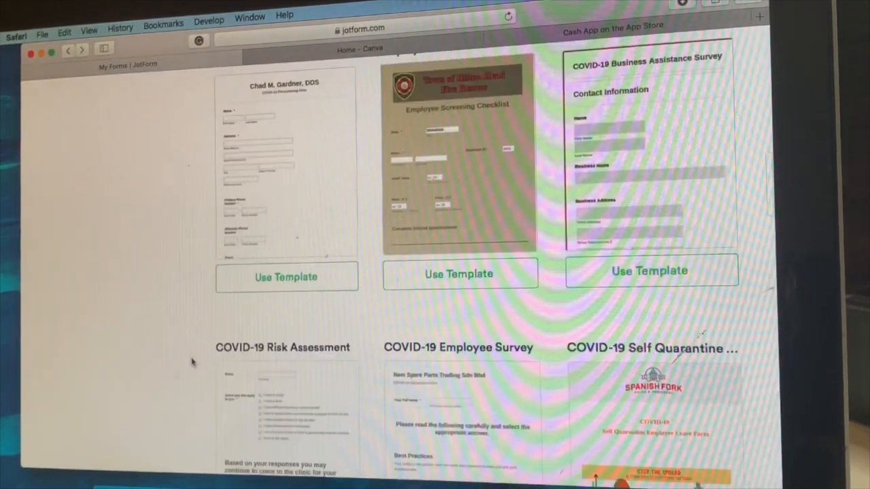
pyautogui.scroll(-3)
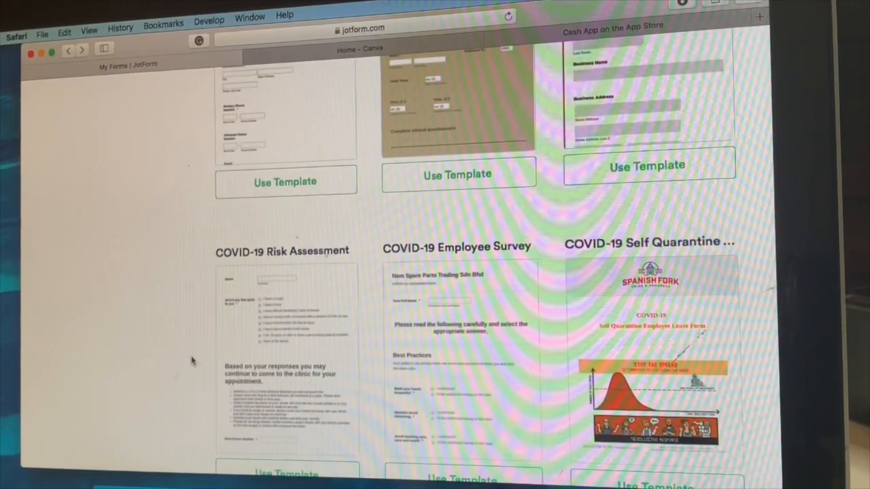
pyautogui.scroll(-3)
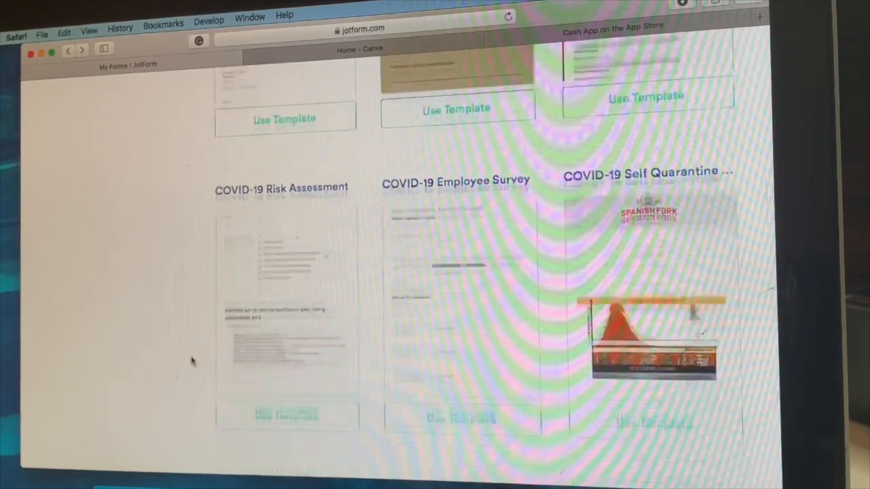